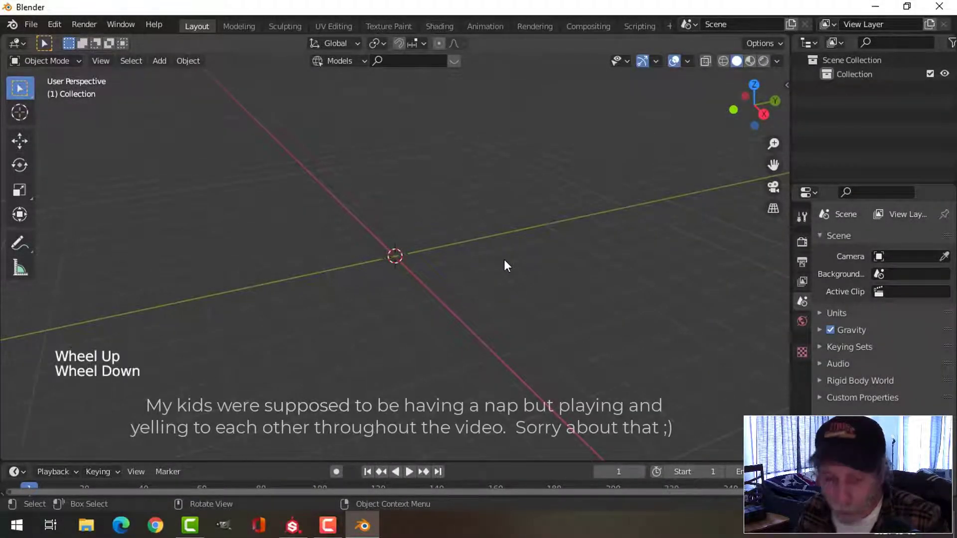
Step: Add a cylinder mesh from the Shift+A Mesh menu to the empty scene
key(shift+a)
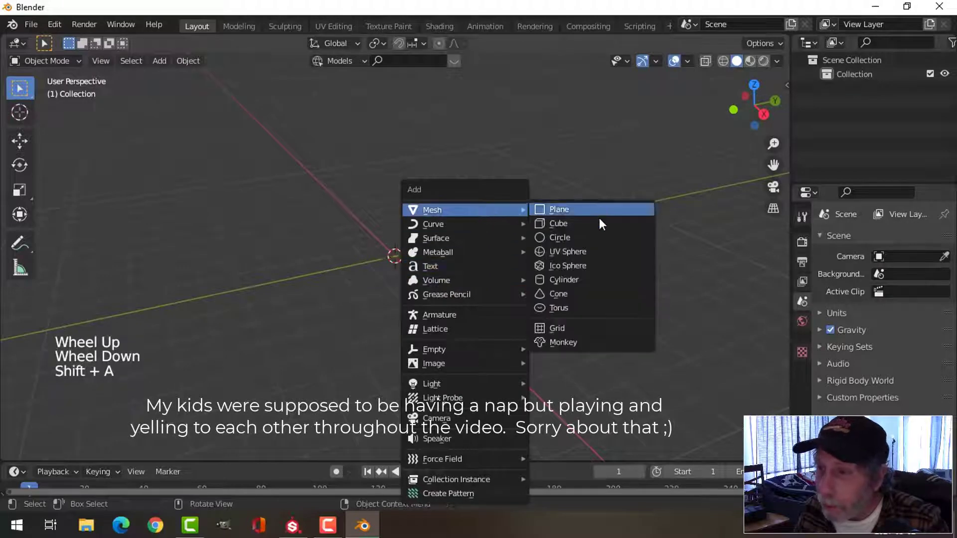
click(564, 280)
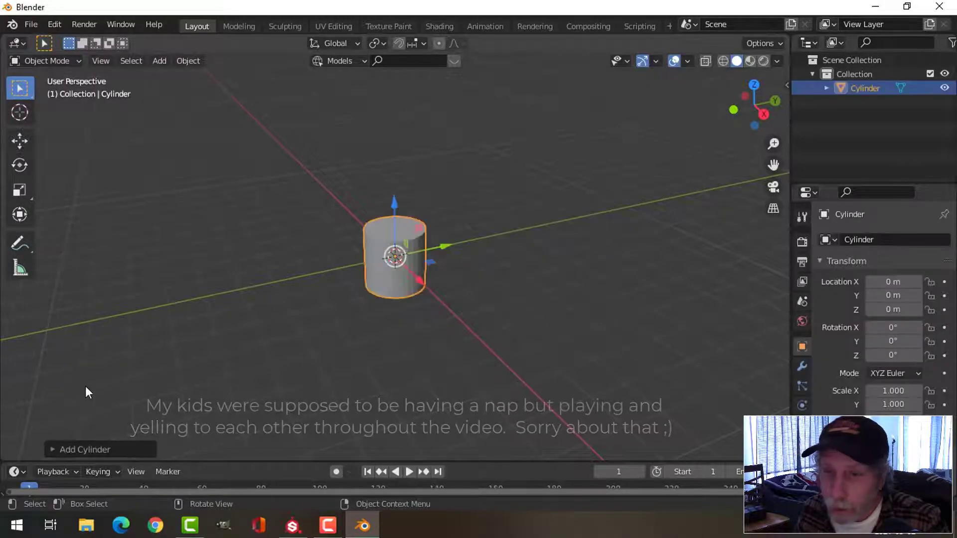
Step: In Edit Mode, flatten the cylinder into a wide disc and inset its top face, leaving a rim
key(Tab)
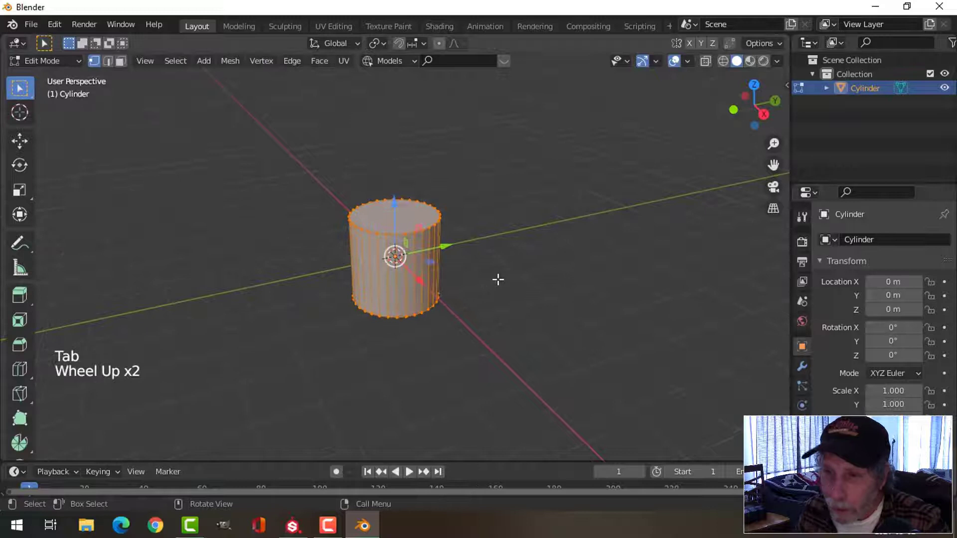
key(s)
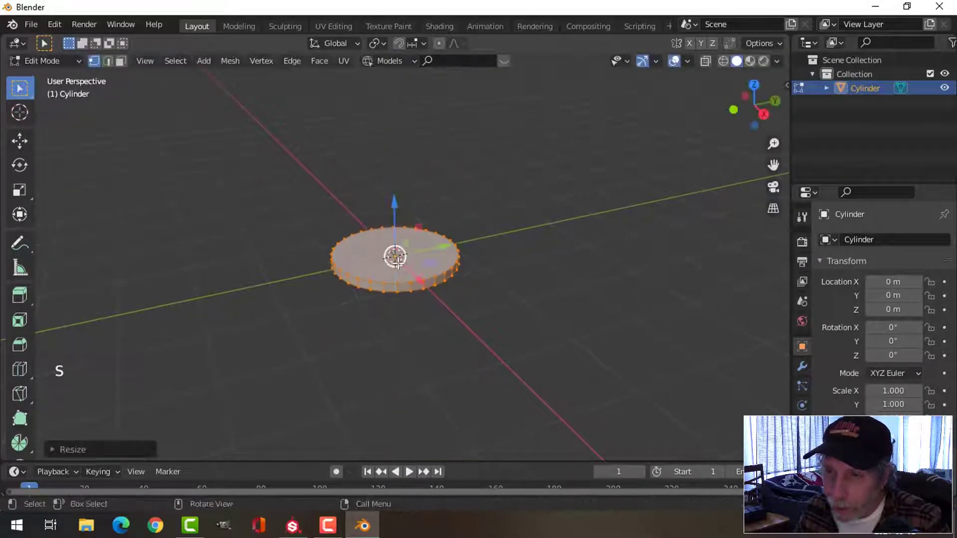
key(alt+a)
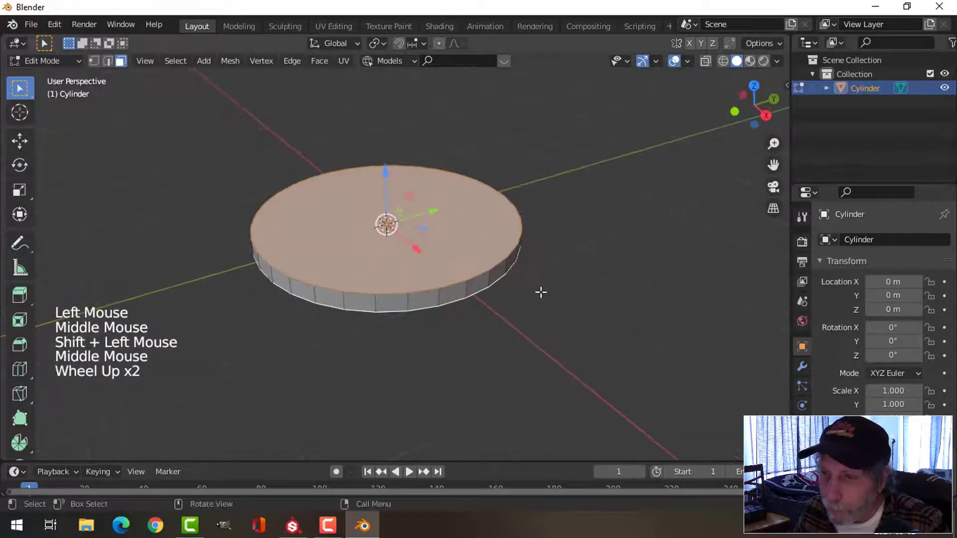
key(i)
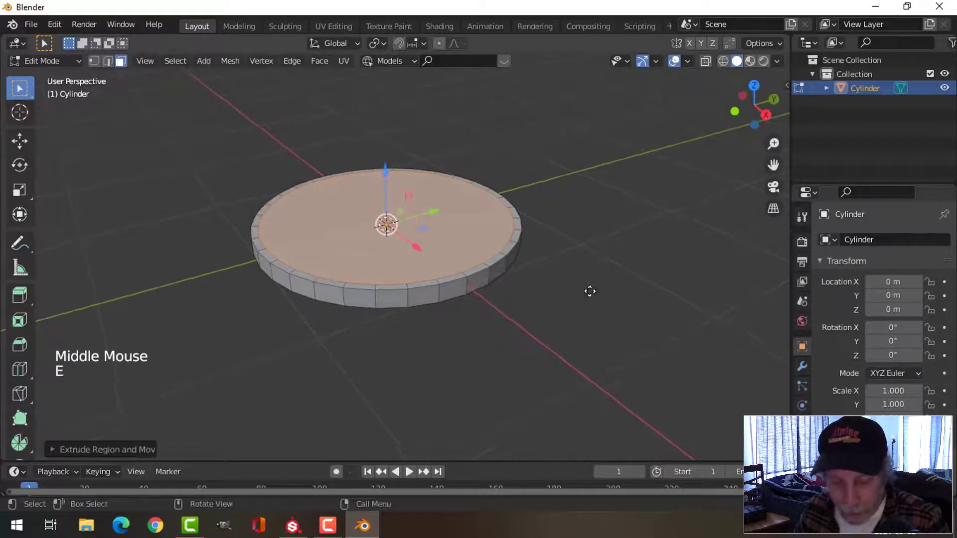
key(s)
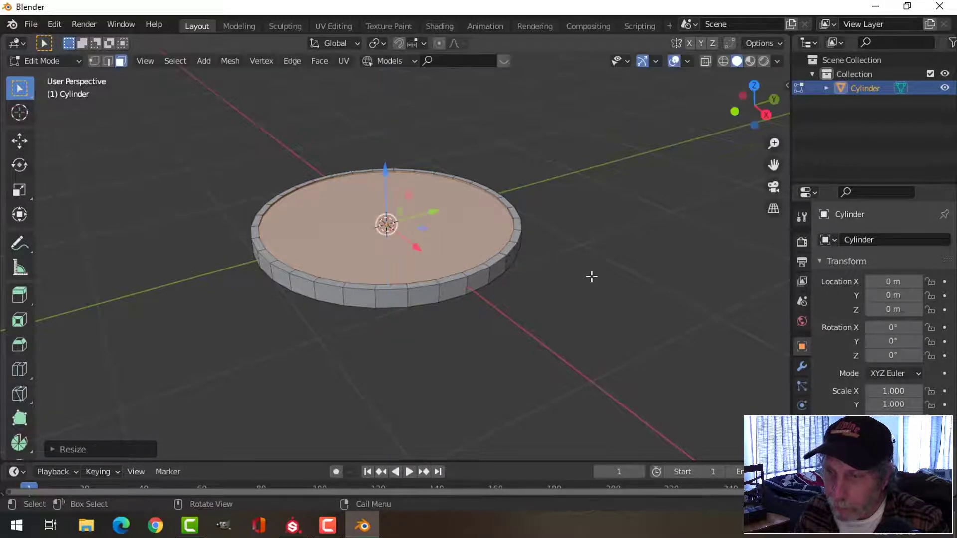
key(Tab)
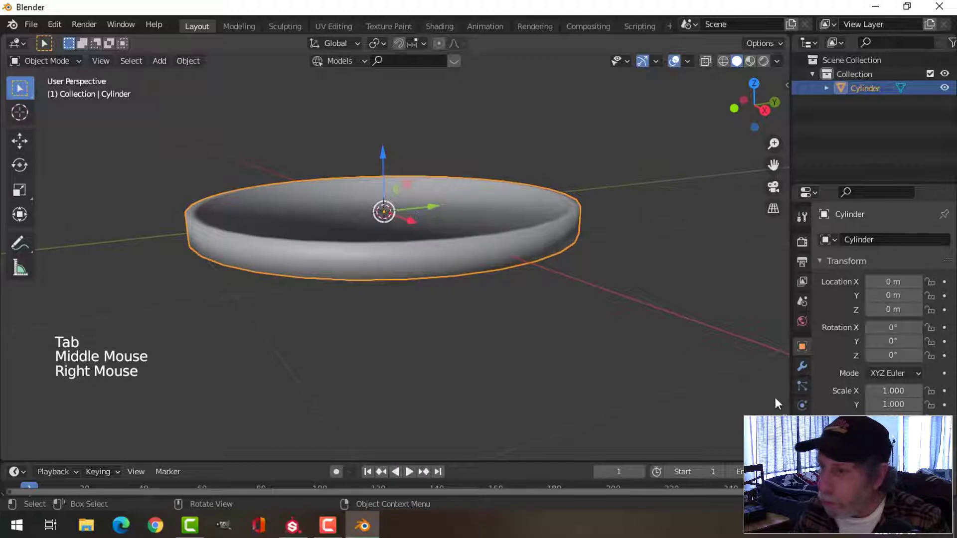
Step: Limit the coin's Bevel modifier by Angle and add another modifier
scroll(down, 3)
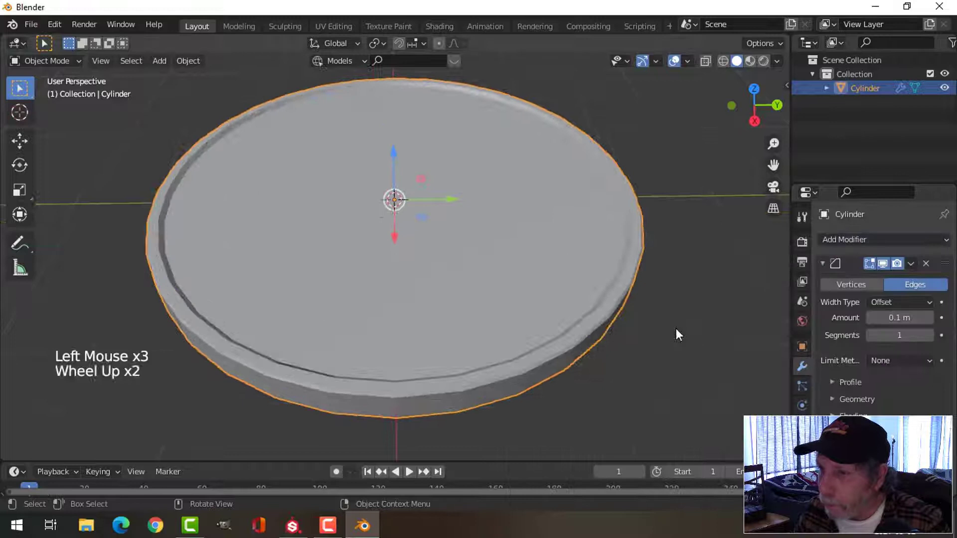
click(900, 361)
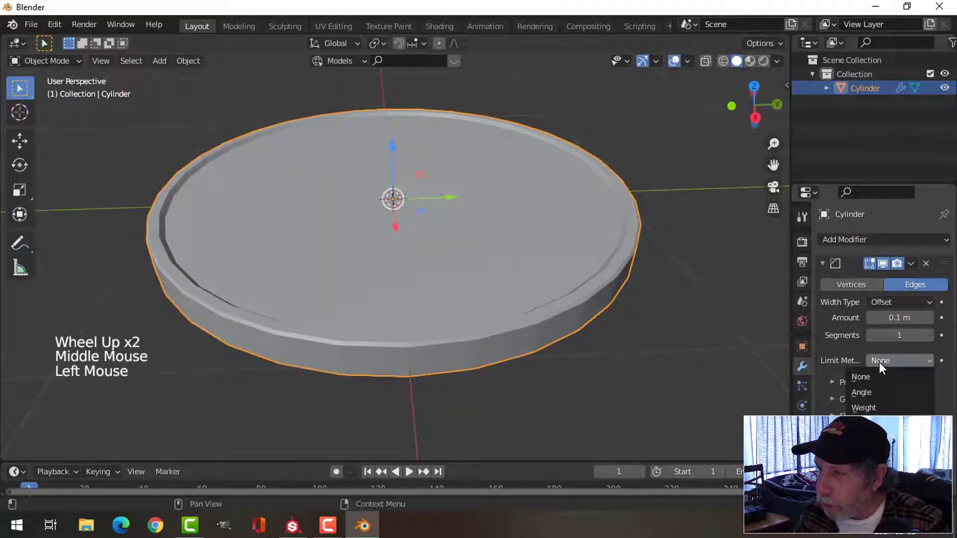
click(862, 391)
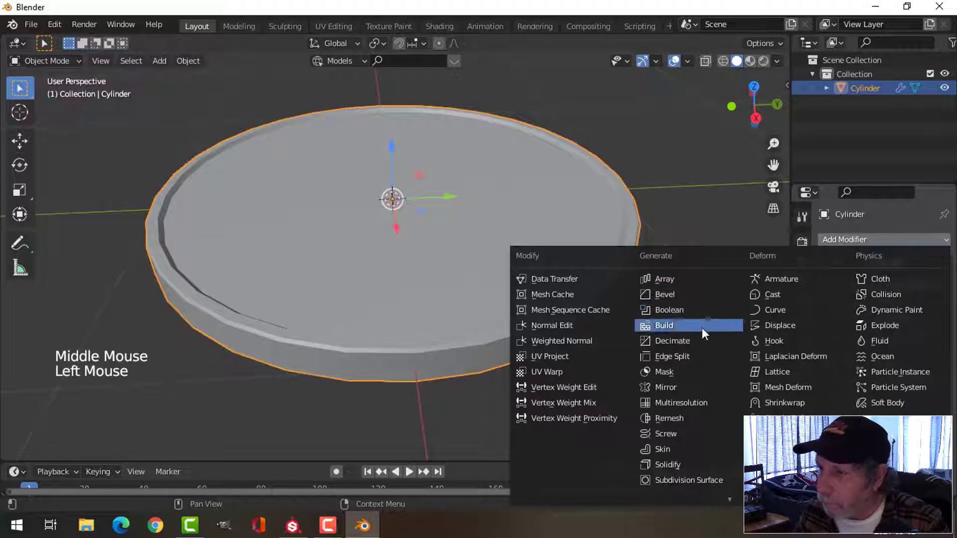
click(665, 295)
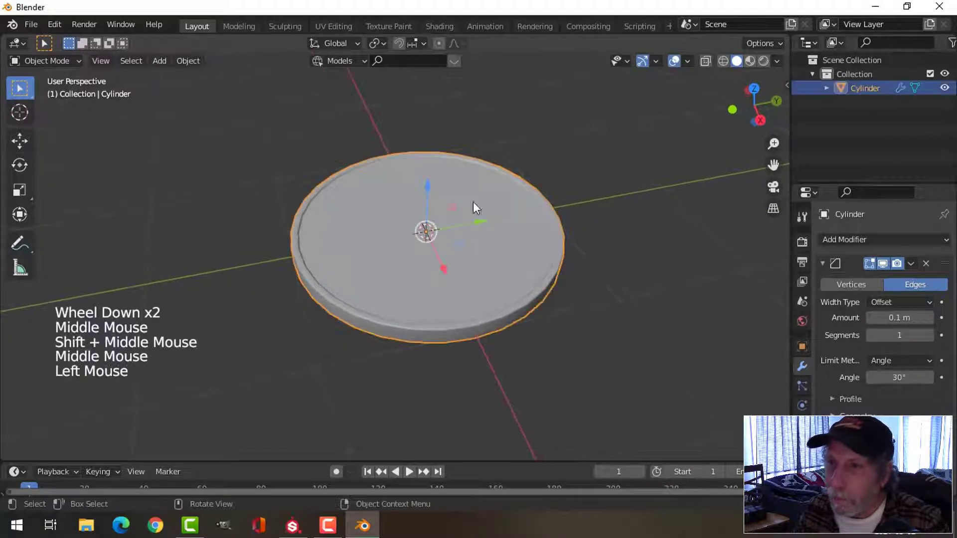
click(334, 25)
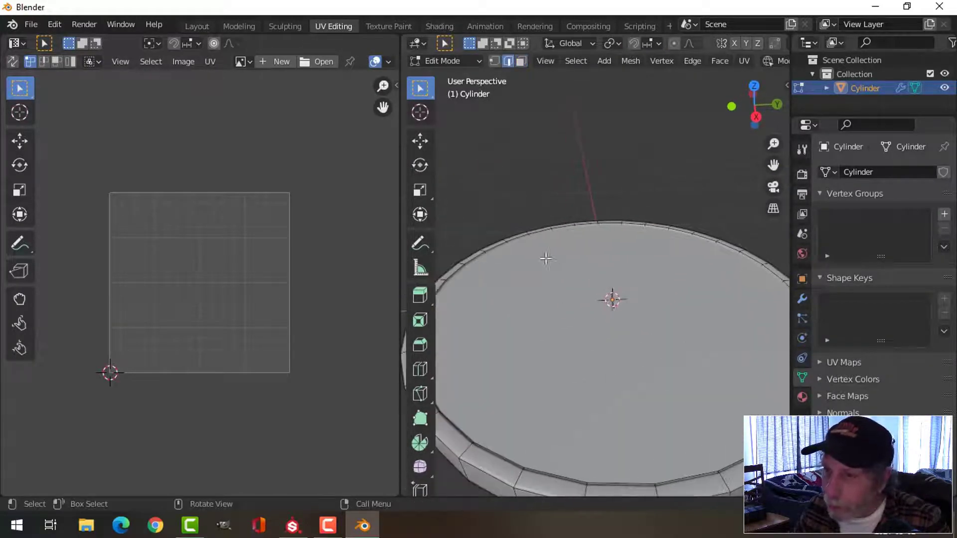
Step: Select the coin's faces and mark the rim edge as a seam
click(617, 250)
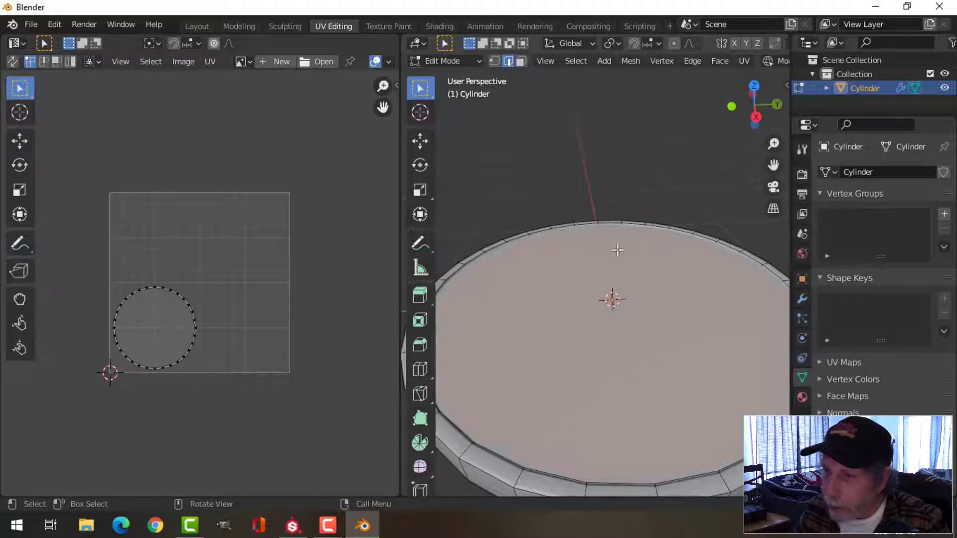
click(693, 61)
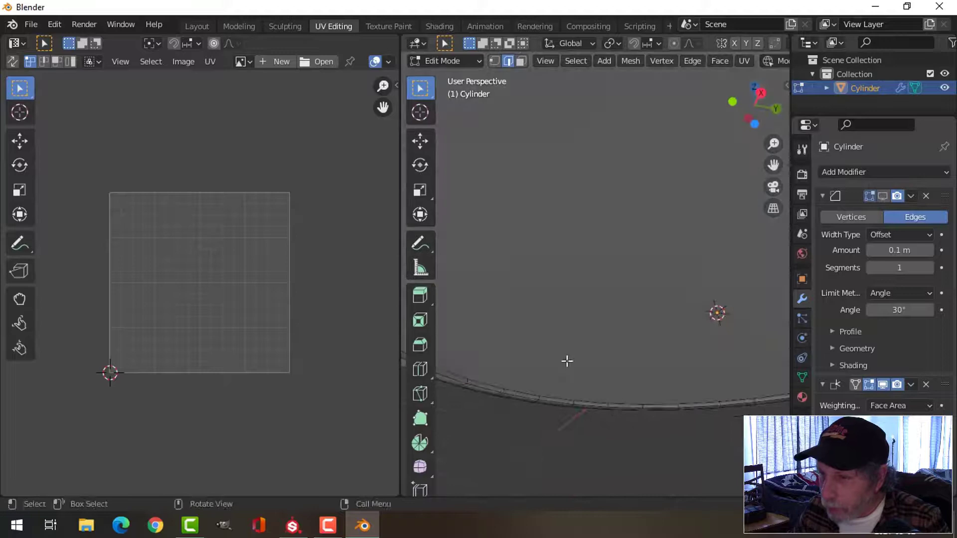
click(719, 61)
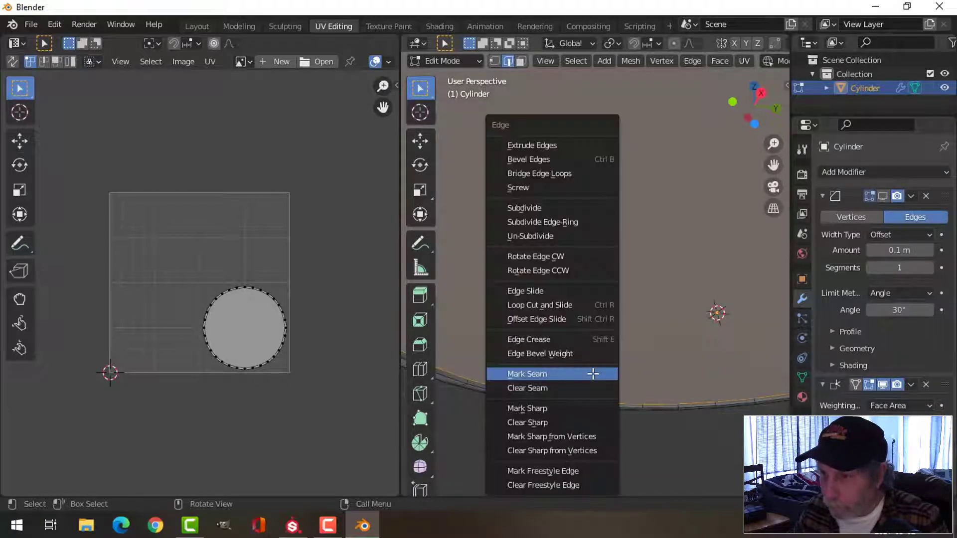
click(526, 373)
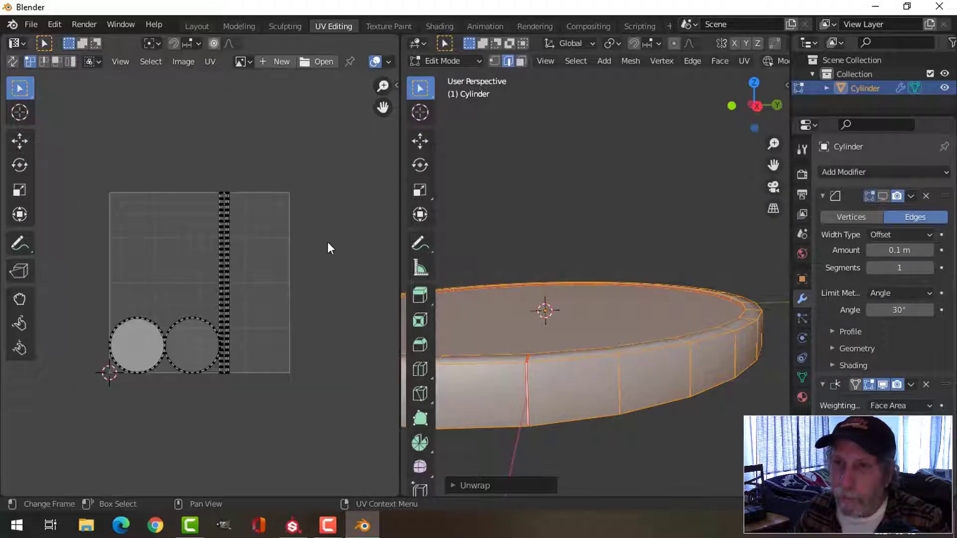
Step: Resize the UV texture area to 2048 height and rescale the UV islands to fit
click(183, 60)
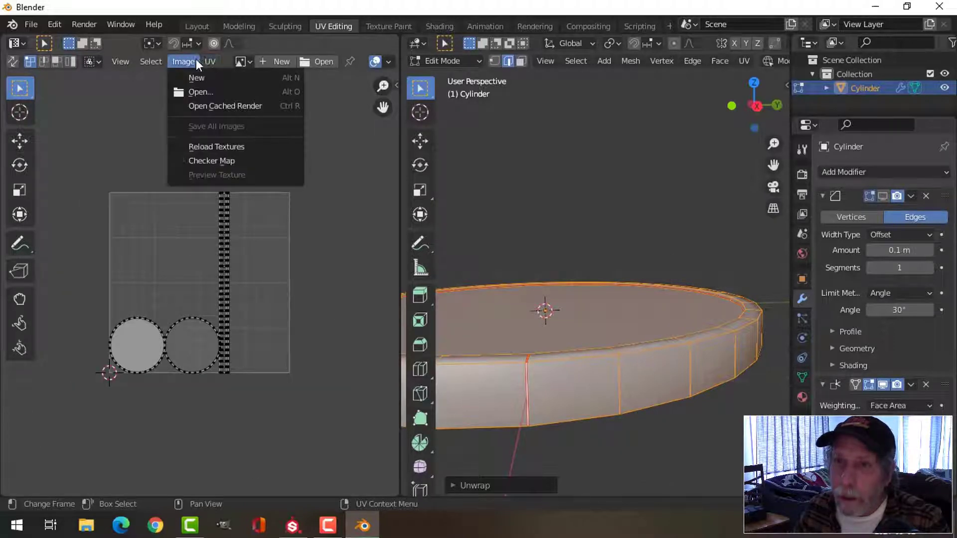
click(196, 77)
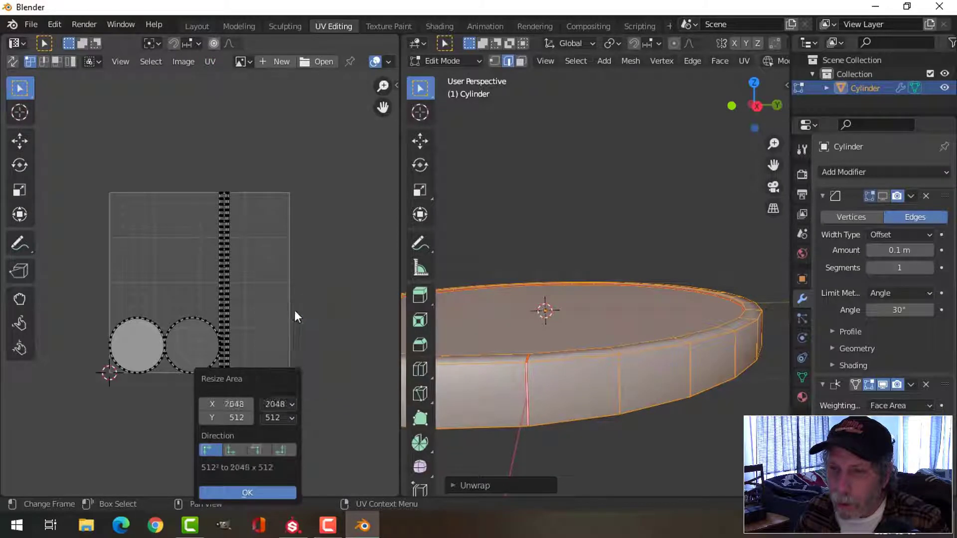
click(278, 417)
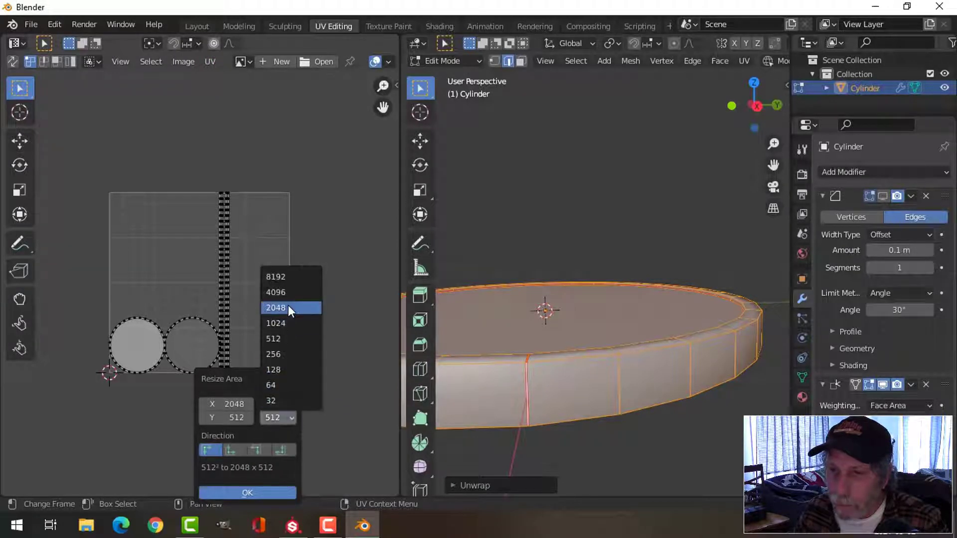
click(247, 492)
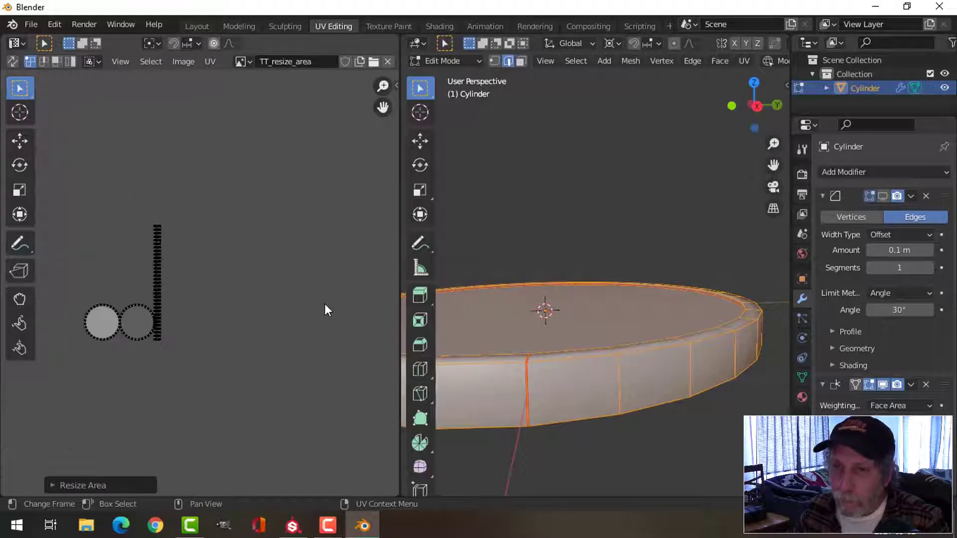
click(210, 61)
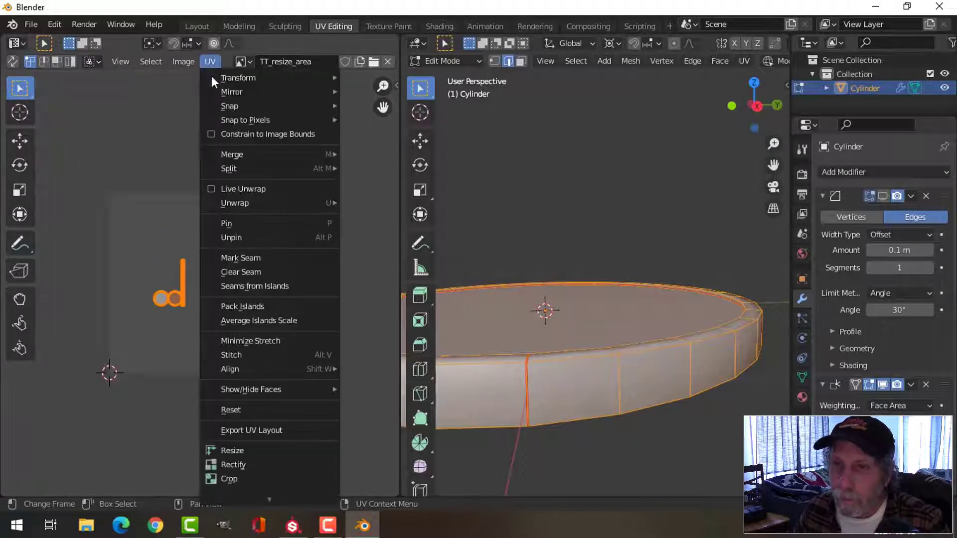
click(242, 305)
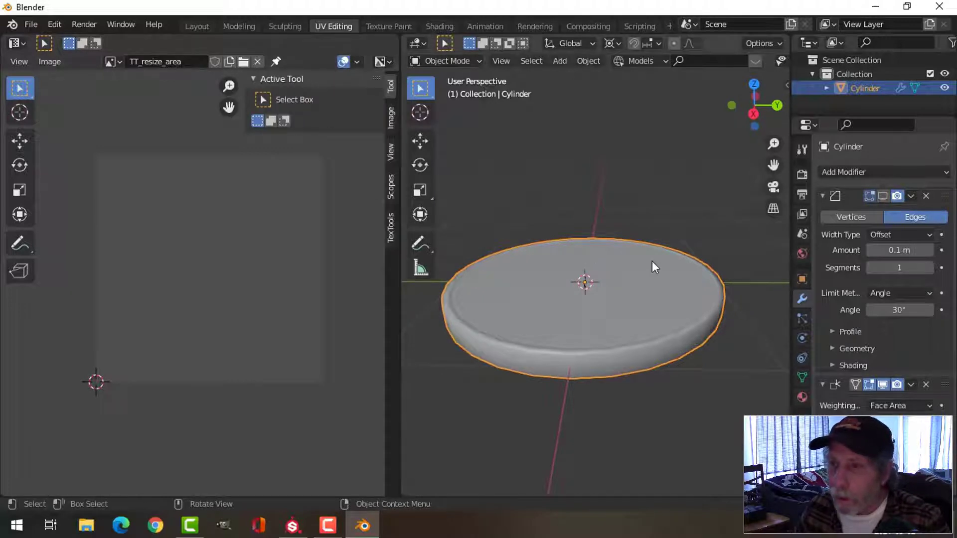
Step: Apply the TexTools Checker Map in Edit Mode, then return to Object Mode
key(Tab)
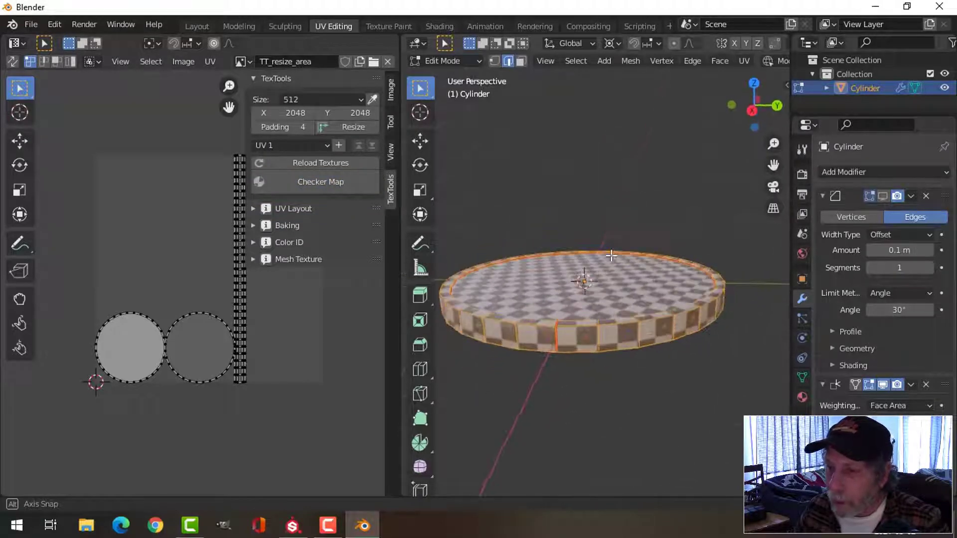
key(Tab)
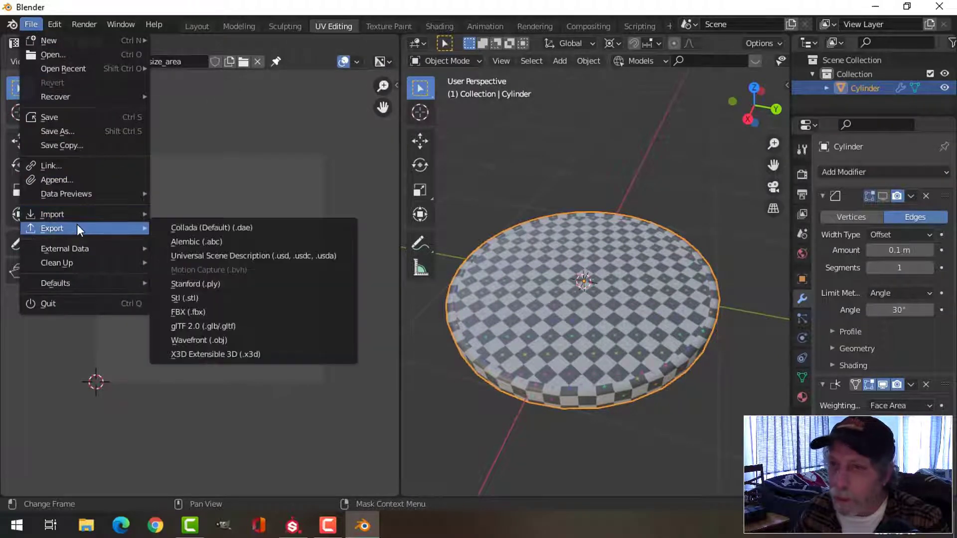
mouse_move(188, 312)
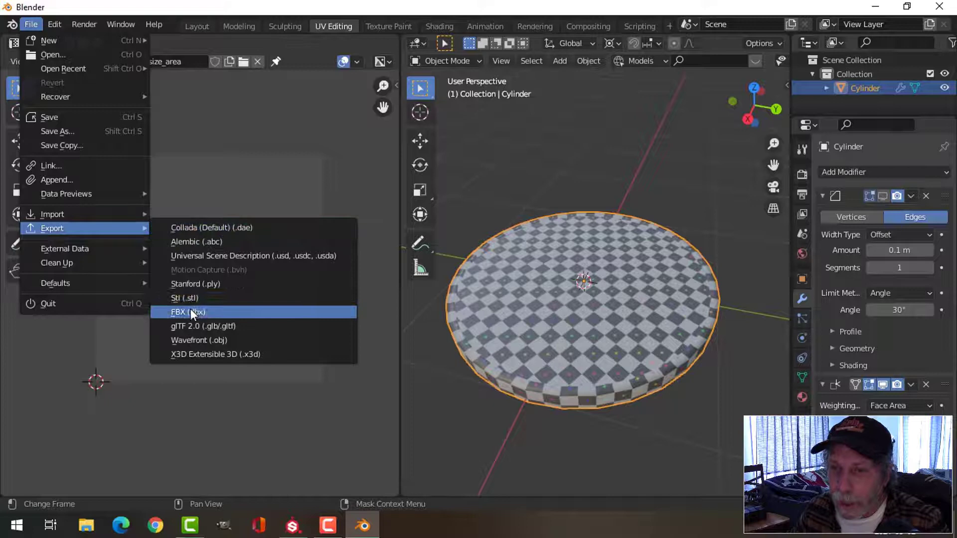
Step: Export the coin as Coin_Video.fbx into the EXPORT VIDEO folder
click(187, 312)
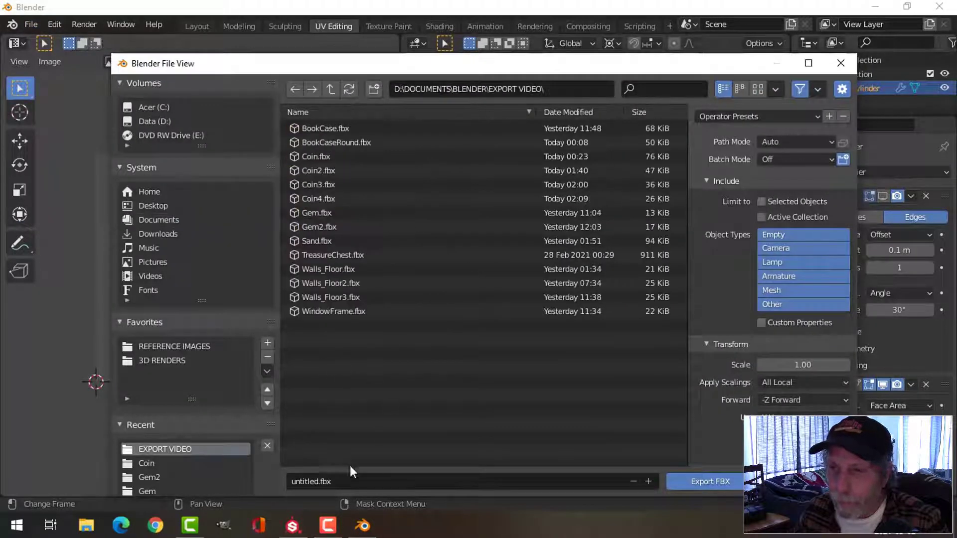
click(318, 198)
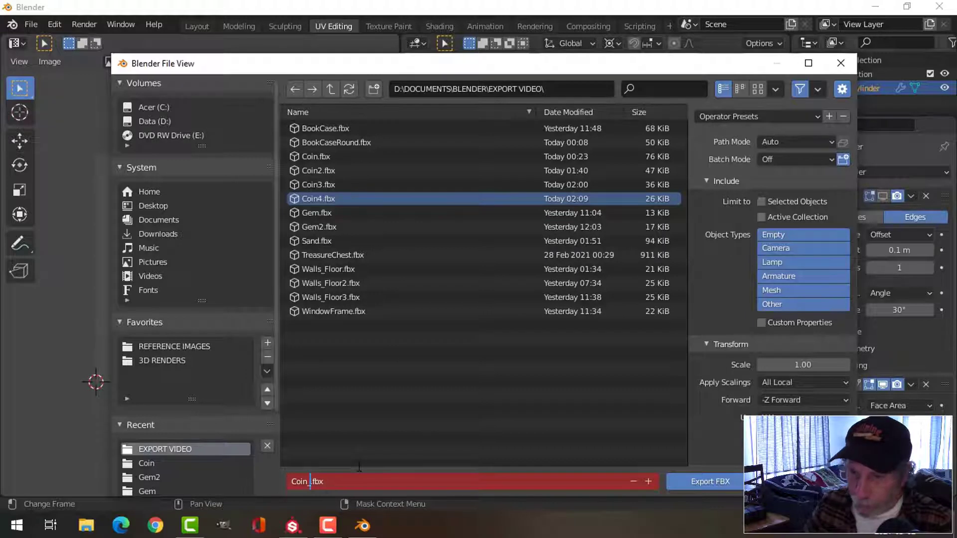
text(_Vide)
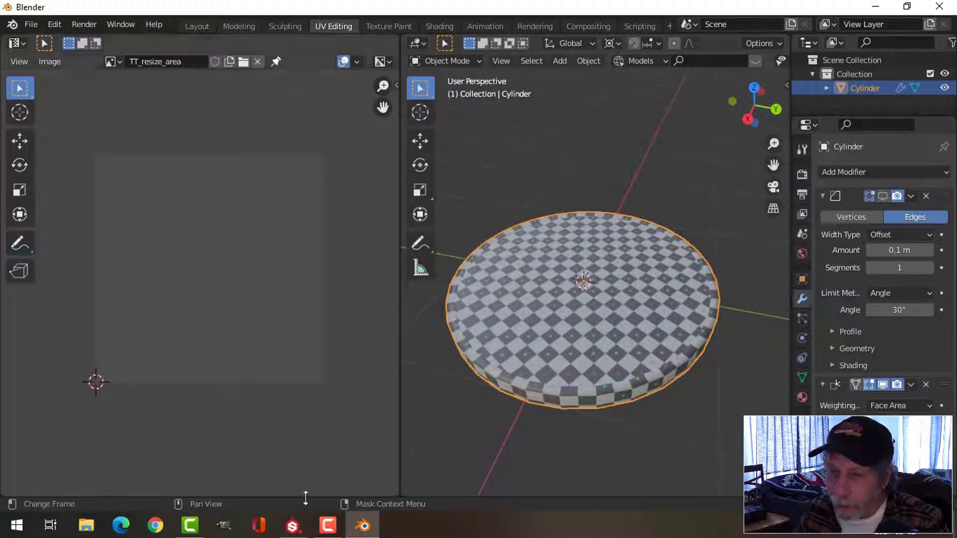
click(293, 525)
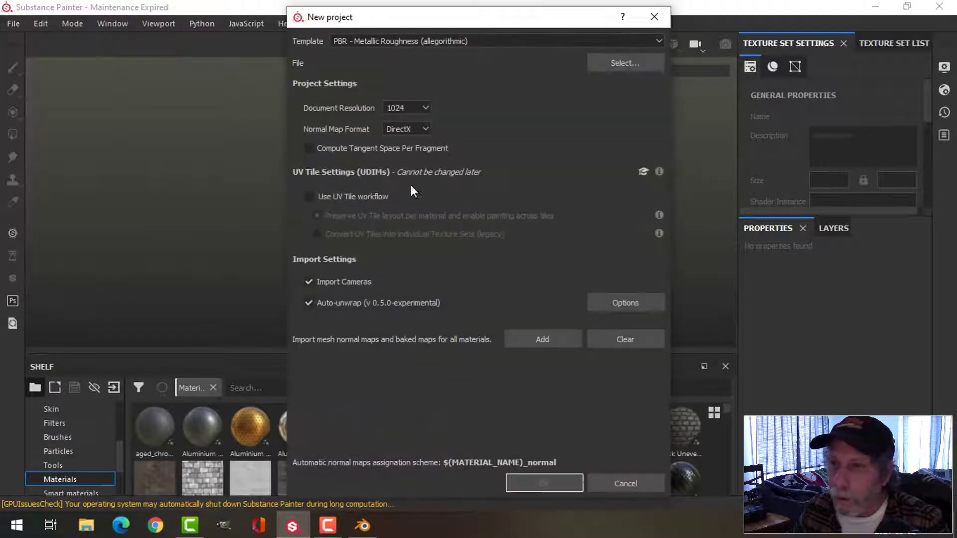
Step: Create a new Substance Painter project using the Coin_Video.fbx mesh
click(625, 63)
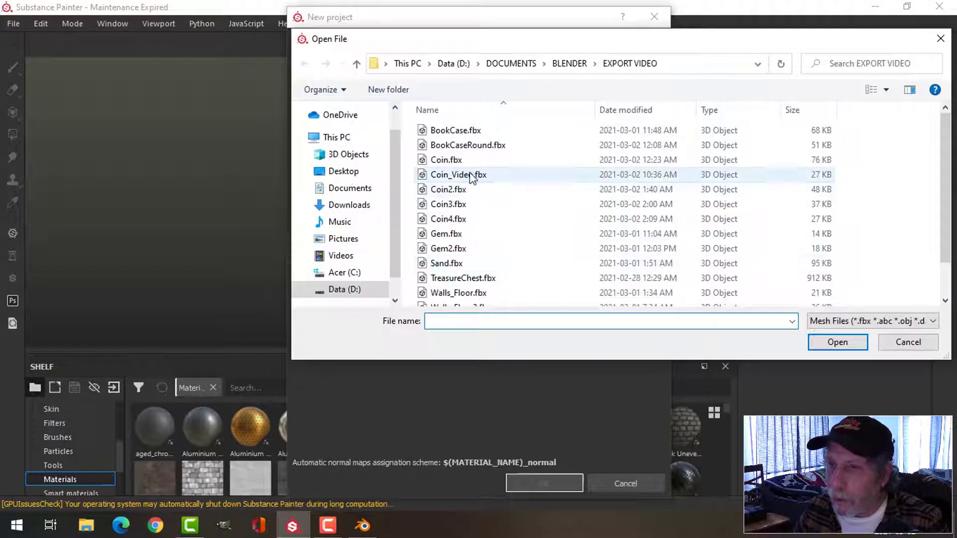
click(837, 342)
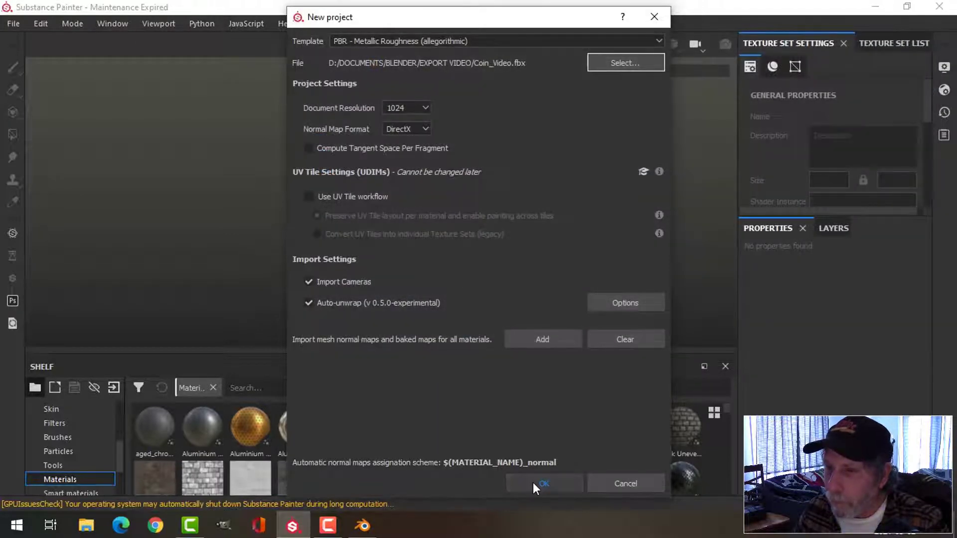
click(543, 483)
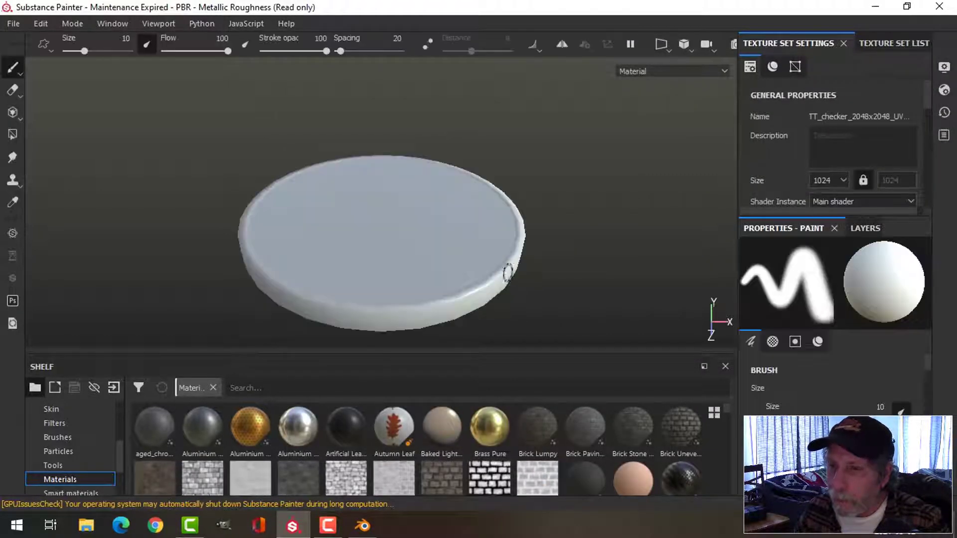
Step: Bake the coin's mesh maps at 1024 output size and delete the default Layer 1
drag(379, 244, 378, 207)
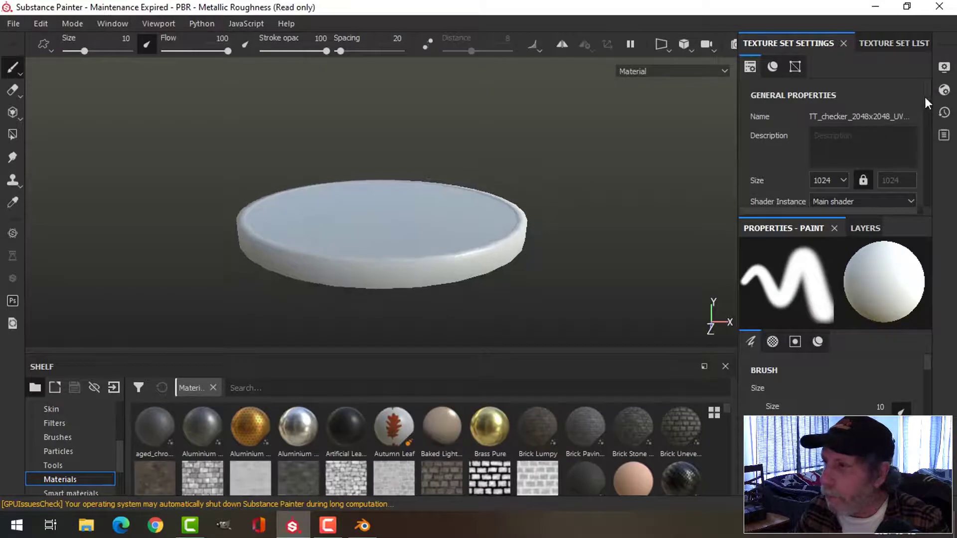
scroll(down, 3)
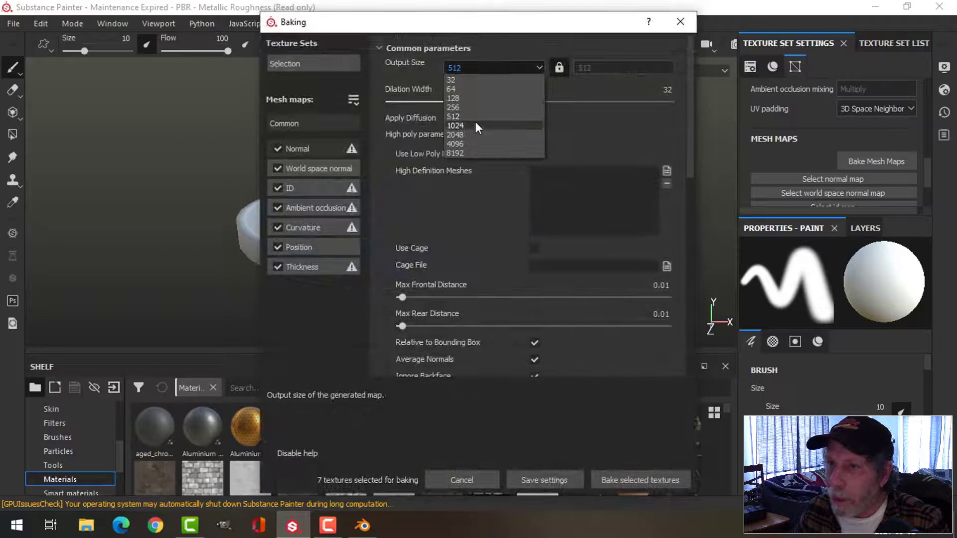
click(641, 479)
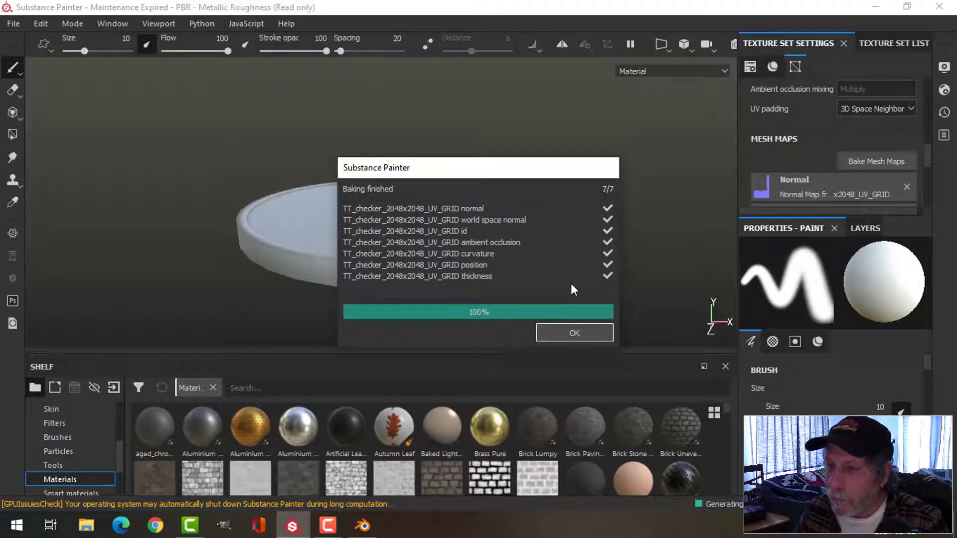
click(573, 333)
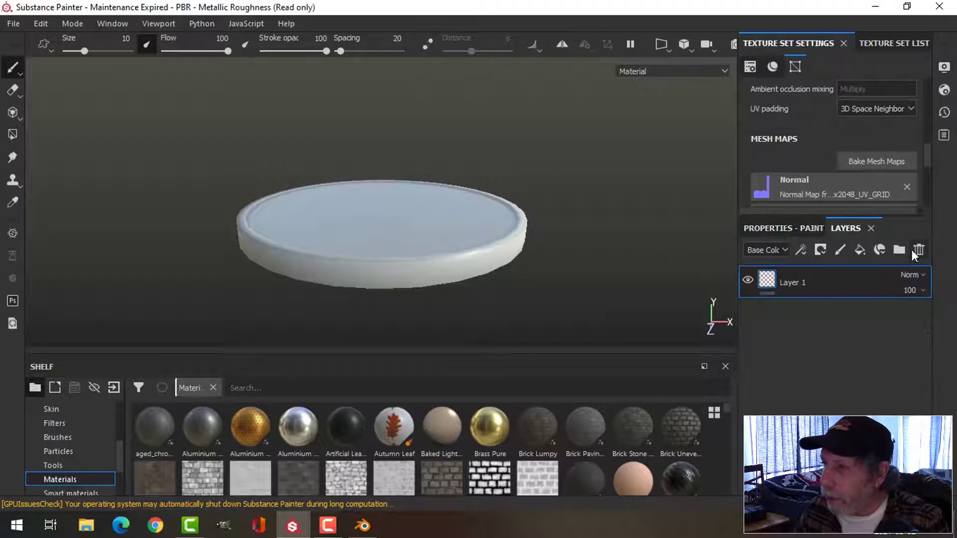
click(918, 250)
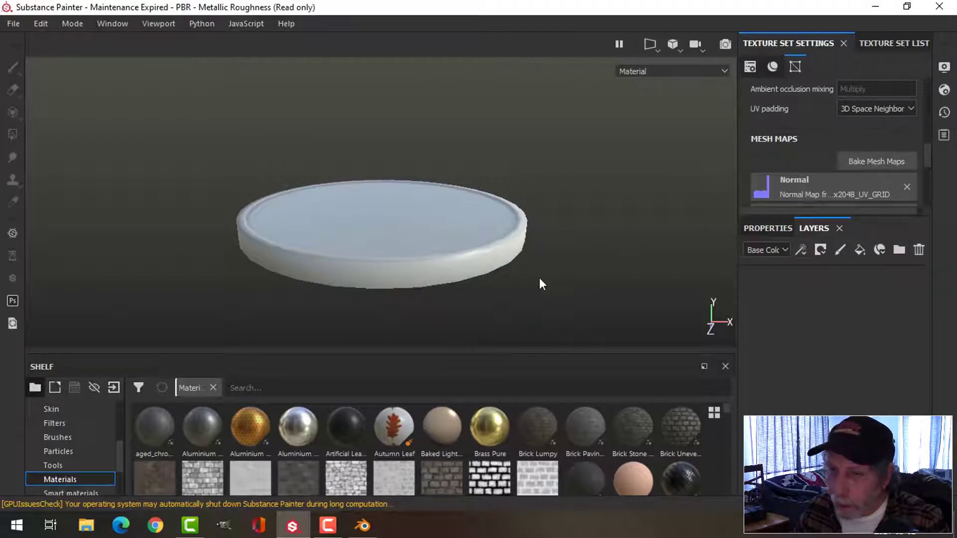
mouse_move(460, 425)
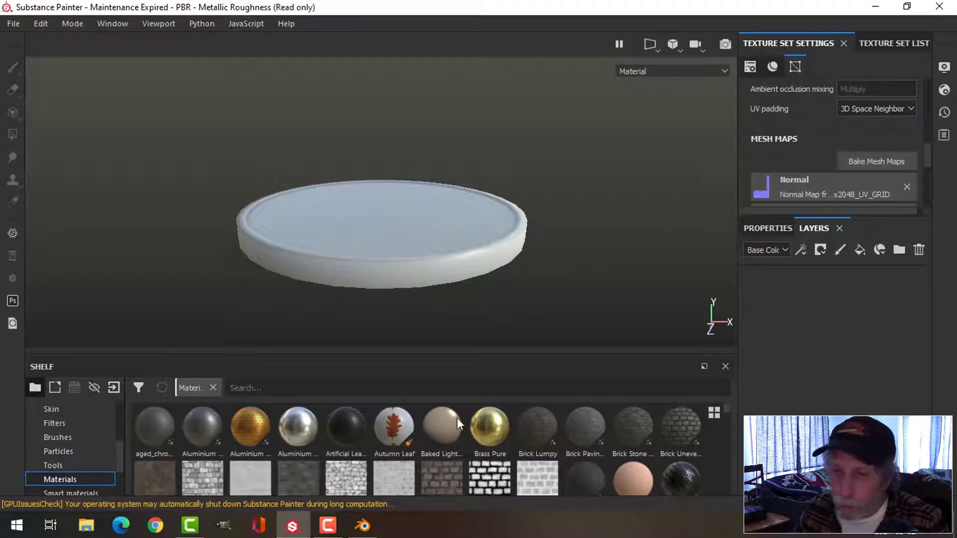
Step: Apply the Copper smart material from the Smart materials shelf to the coin
click(72, 479)
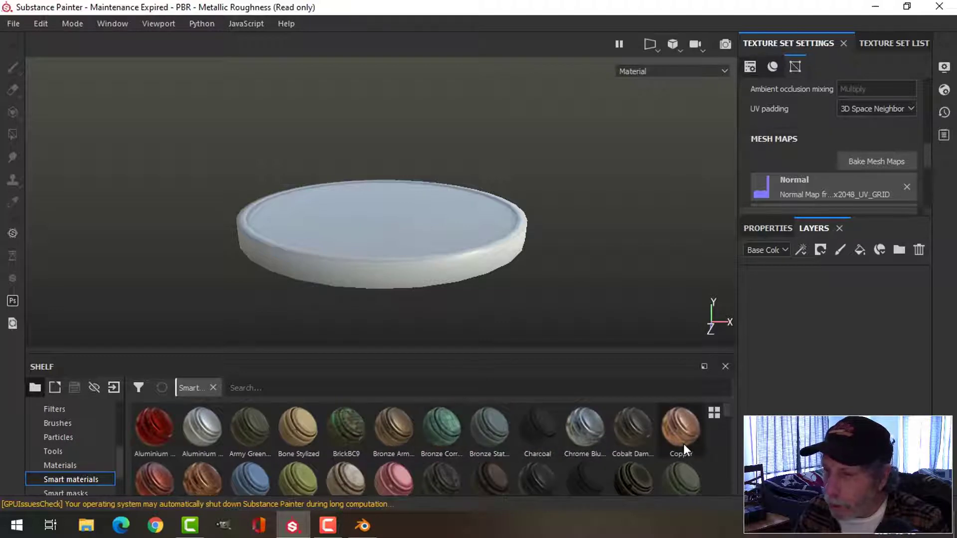
double_click(680, 424)
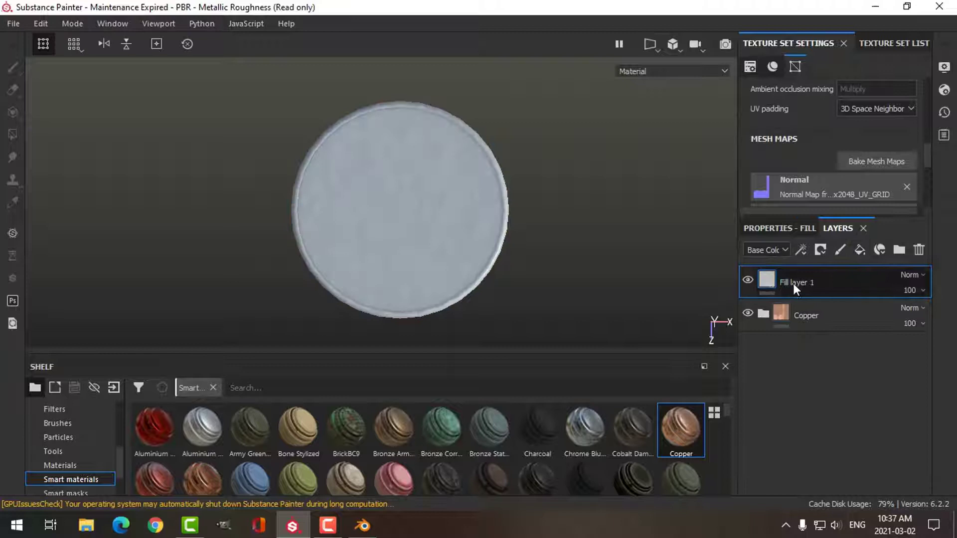
Step: Give Fill layer 1 height 0.7101 and roughness 0.3, then add a black mask
click(820, 250)
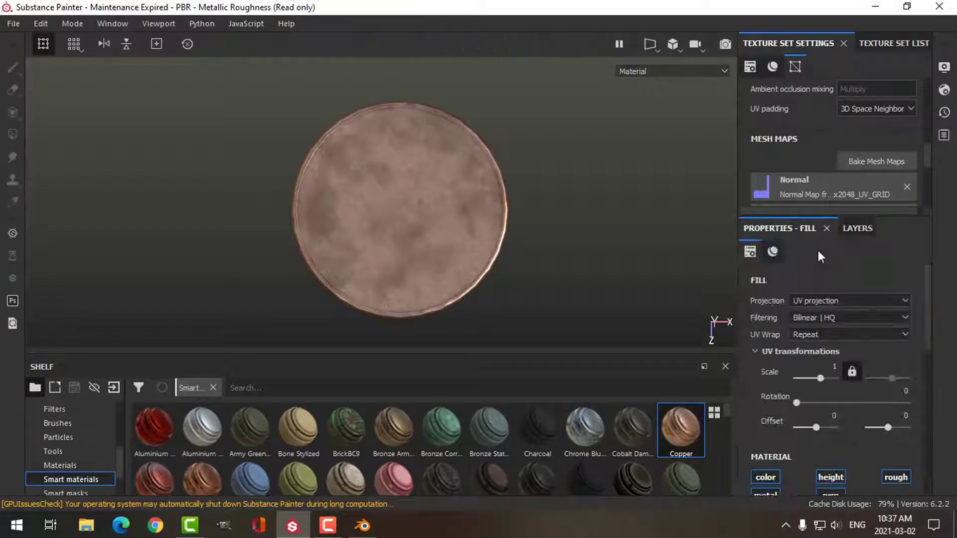
scroll(down, 3)
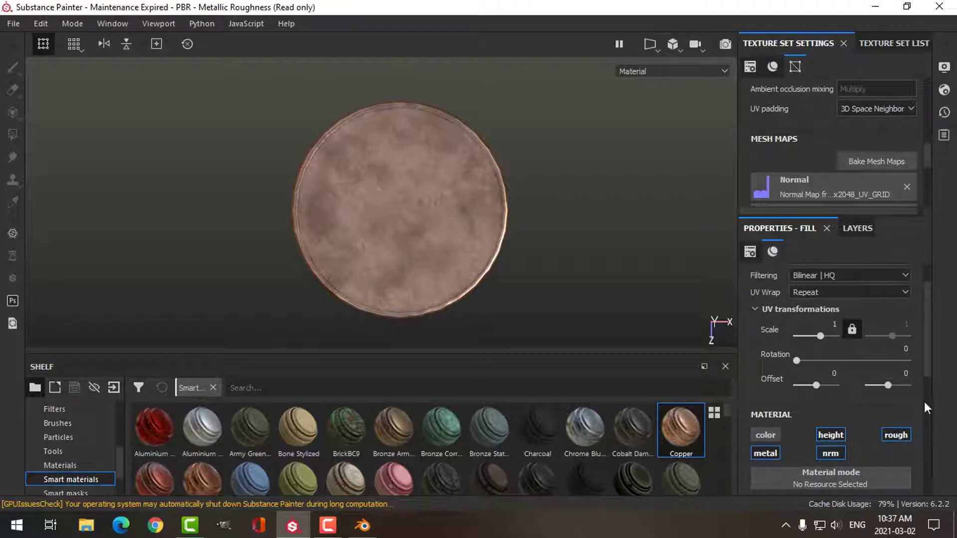
scroll(down, 3)
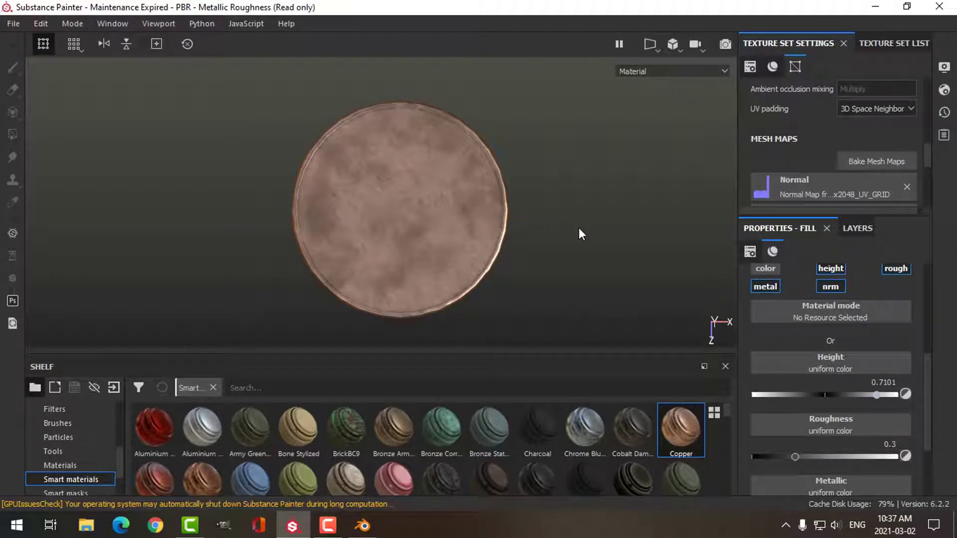
click(857, 228)
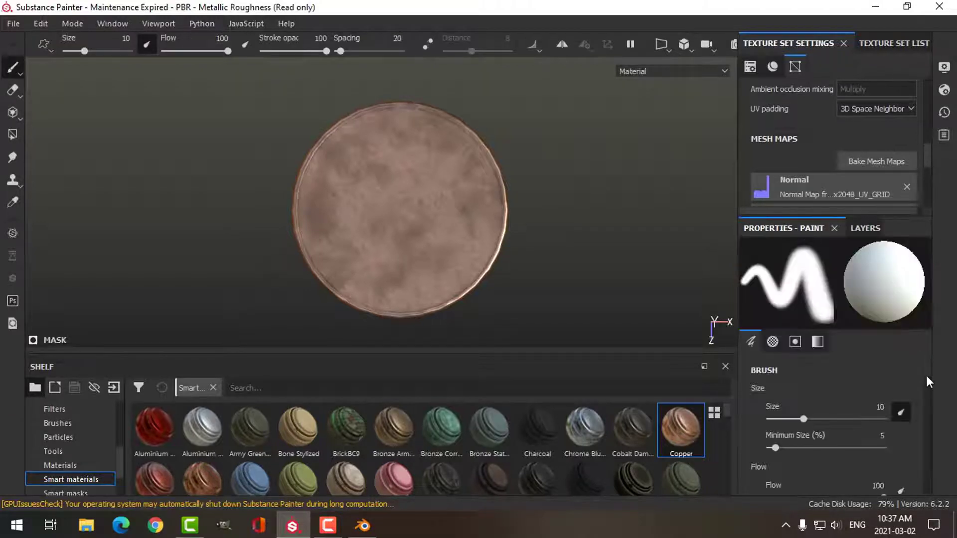
Step: Search the brush alpha list for 'arab' to find Shape Paraboloid
click(773, 342)
text(p)
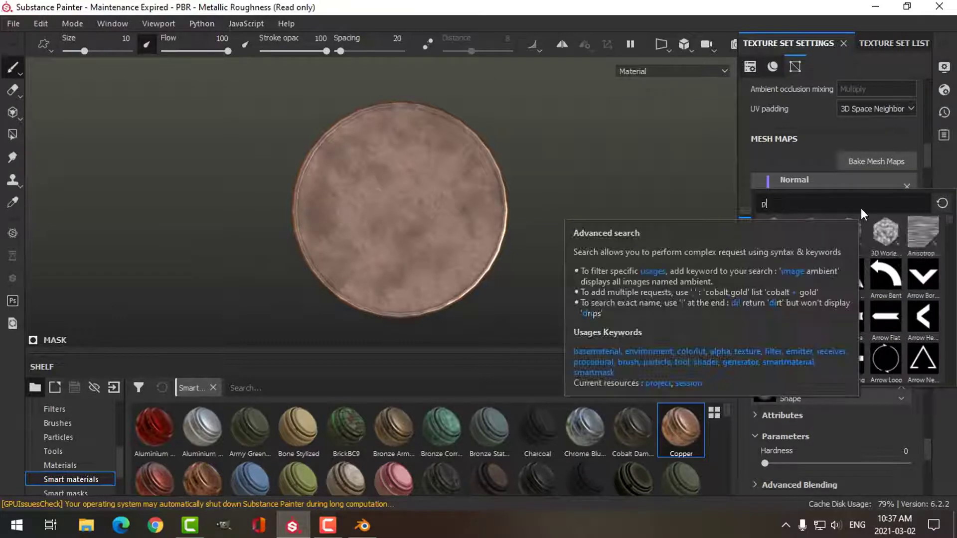
text(arab)
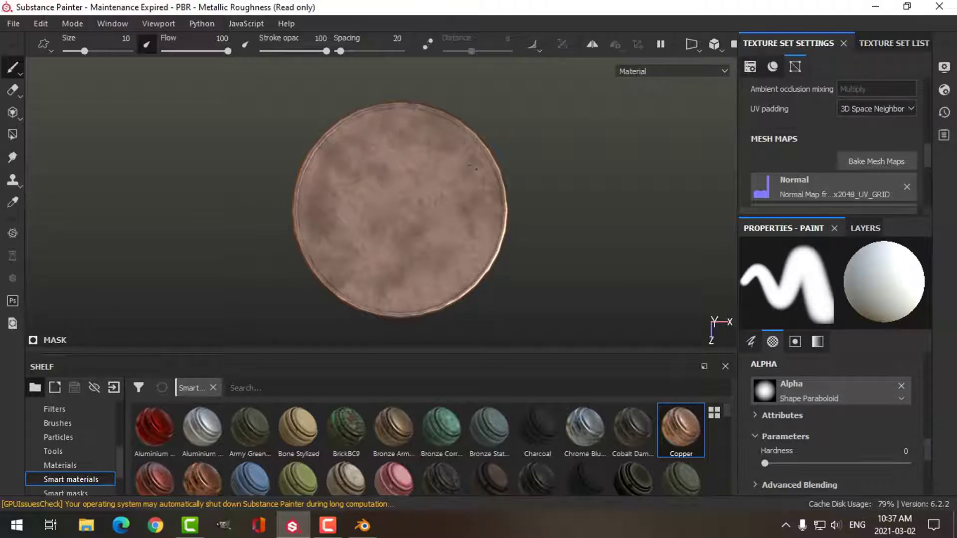
Step: Turn on mirror symmetry for painting and adjust its settings
click(615, 44)
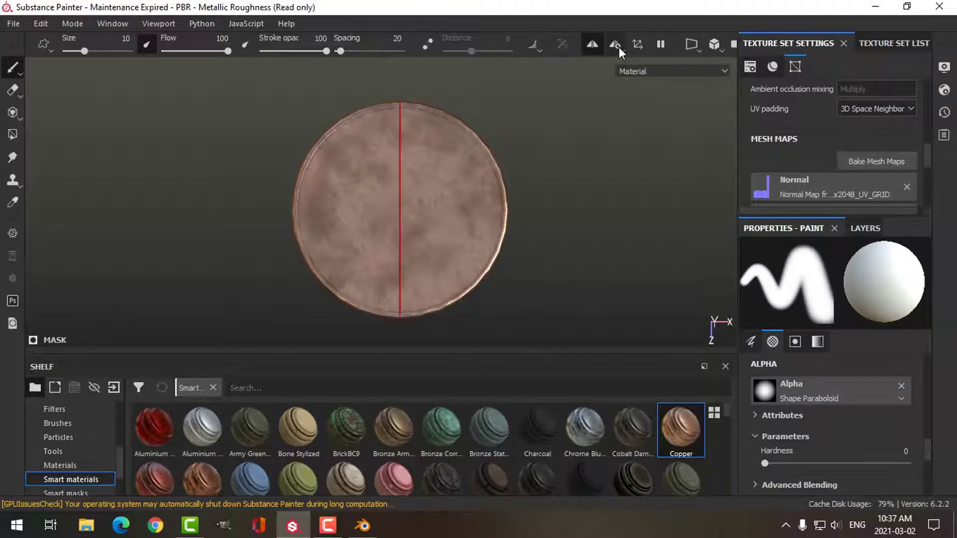
click(616, 44)
text(s)
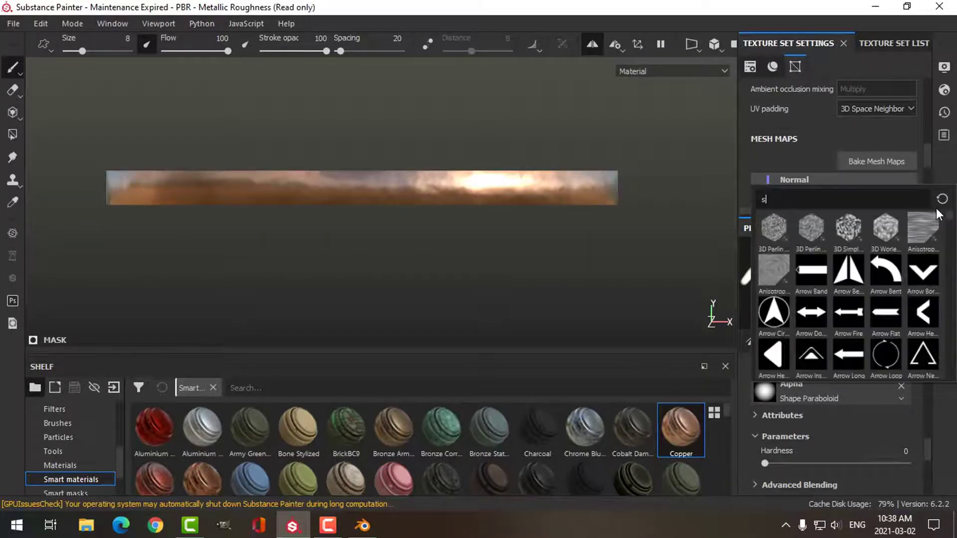
Step: Choose the Shape Square Squeeze alpha and check the brush's 90° angle settings
text(qu)
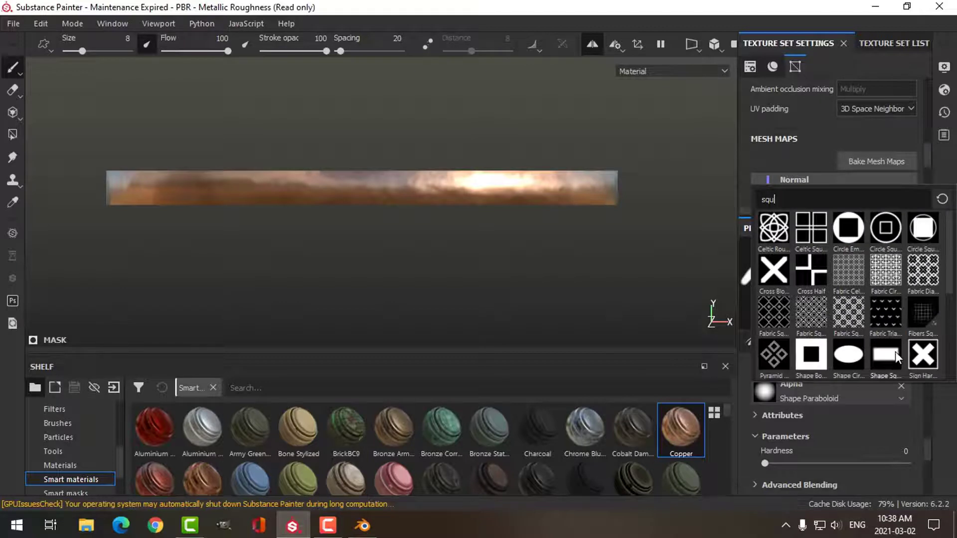
click(885, 355)
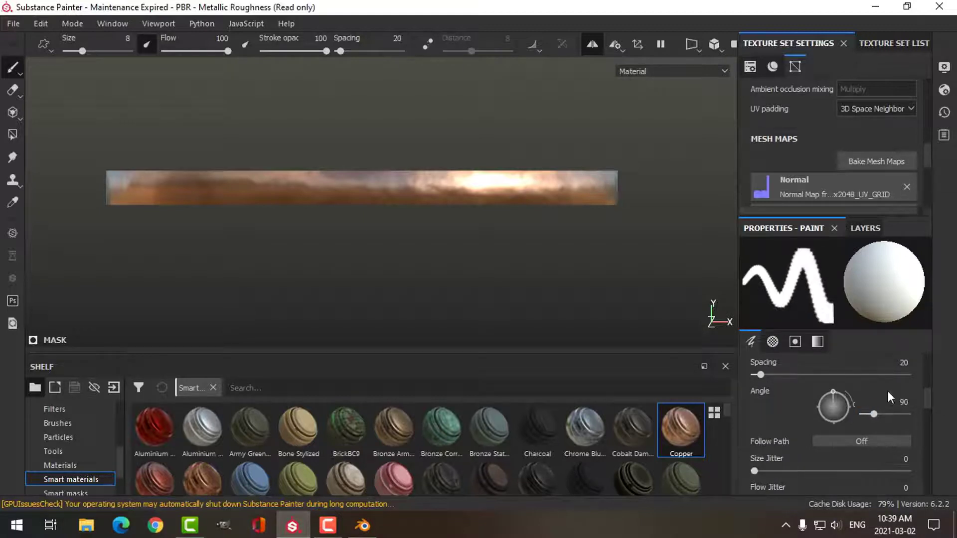
scroll(down, 3)
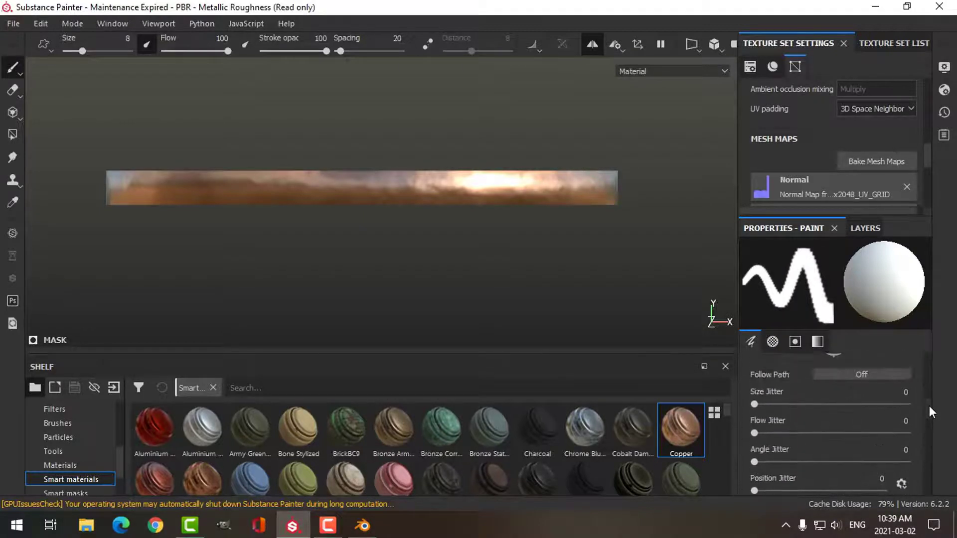
scroll(down, 3)
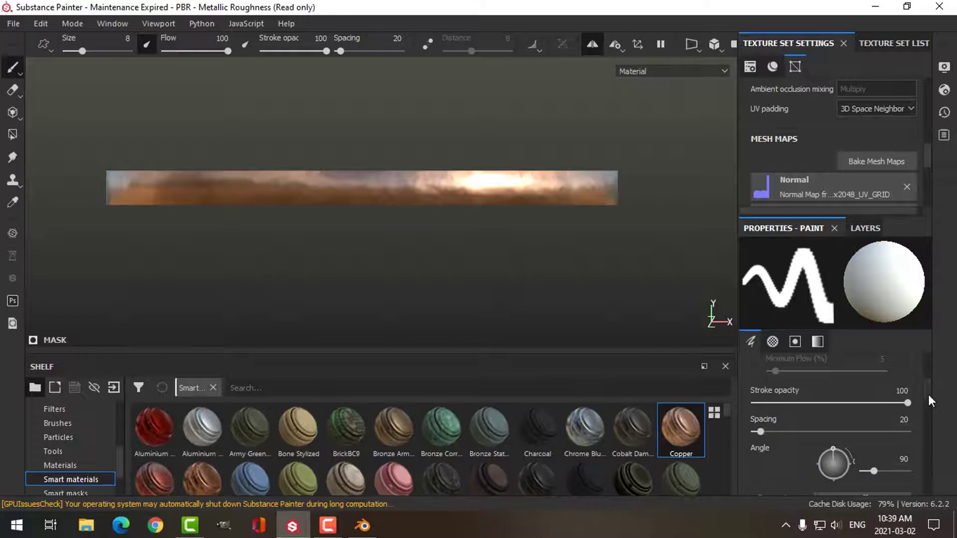
scroll(down, 3)
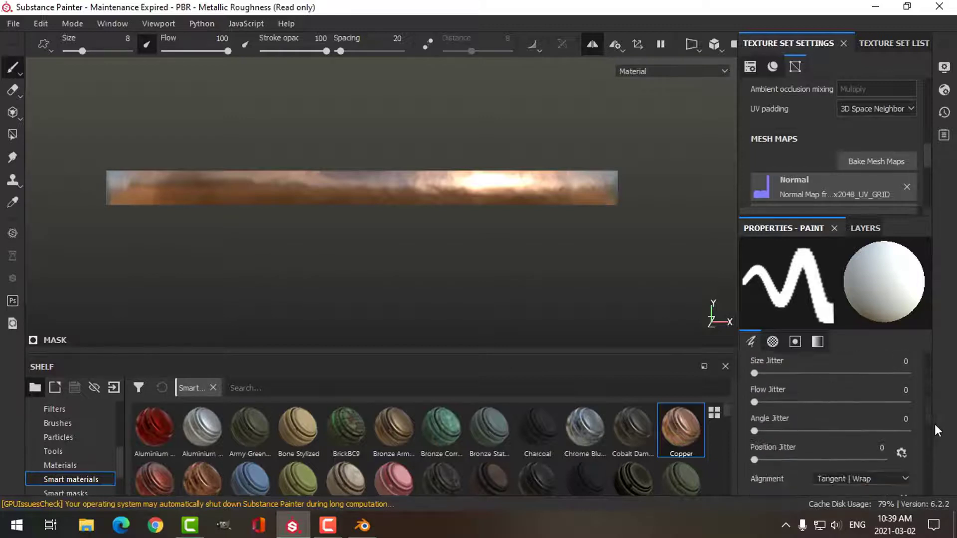
click(795, 342)
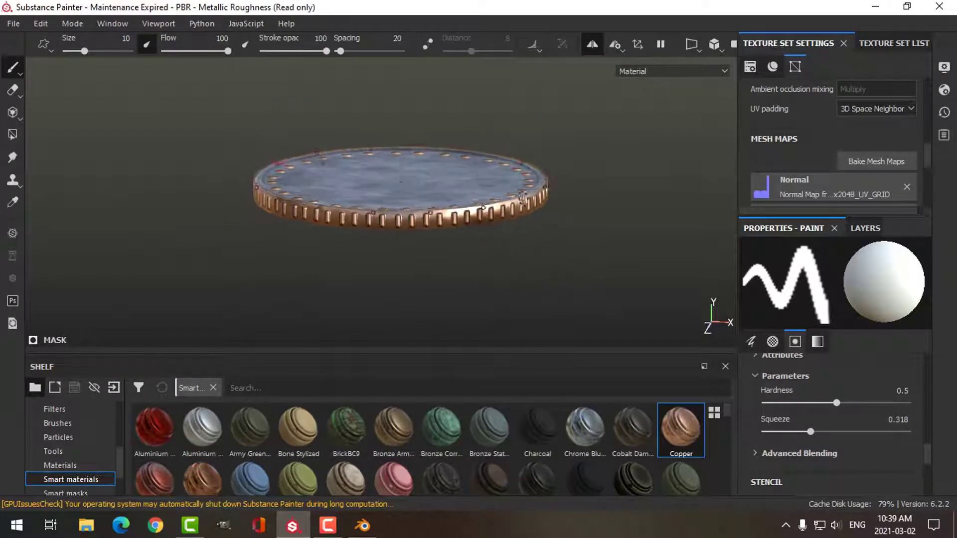
Step: Paint a notch stroke on the coin rim
click(865, 228)
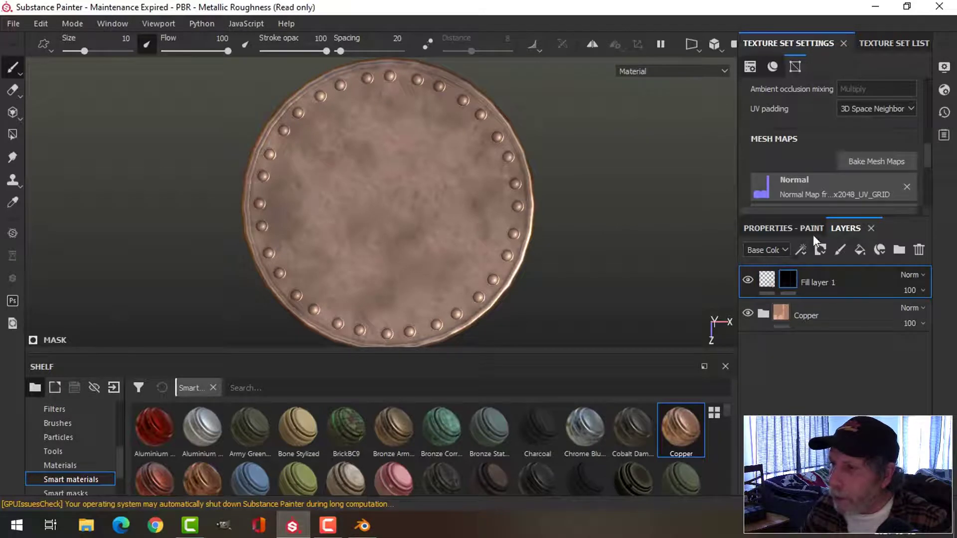
Step: Search the alphas for 'round' and pick Cross Rounded
click(783, 228)
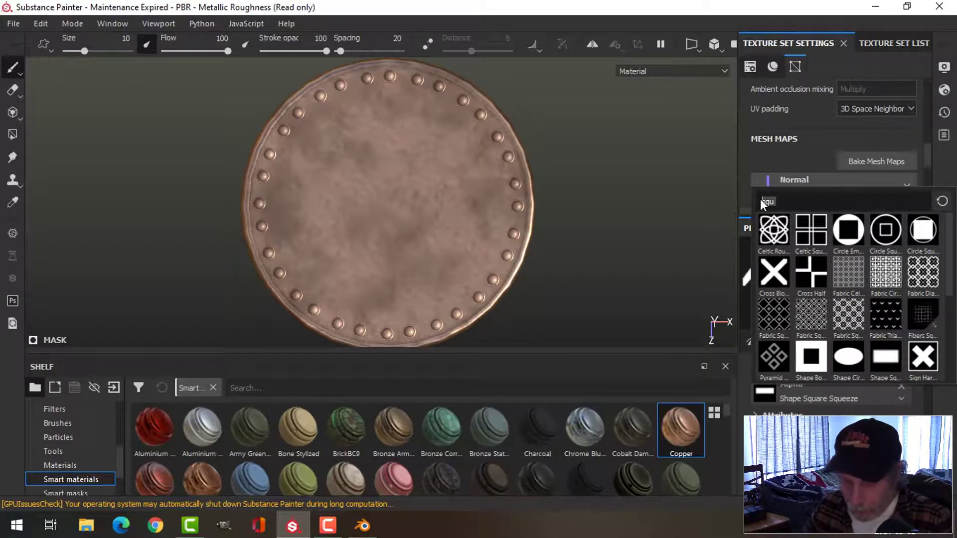
text(round)
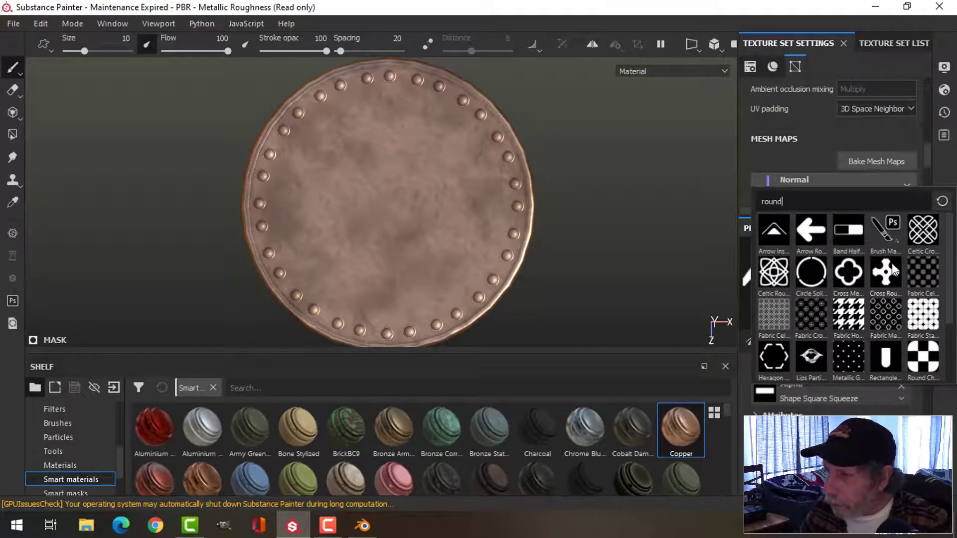
click(886, 272)
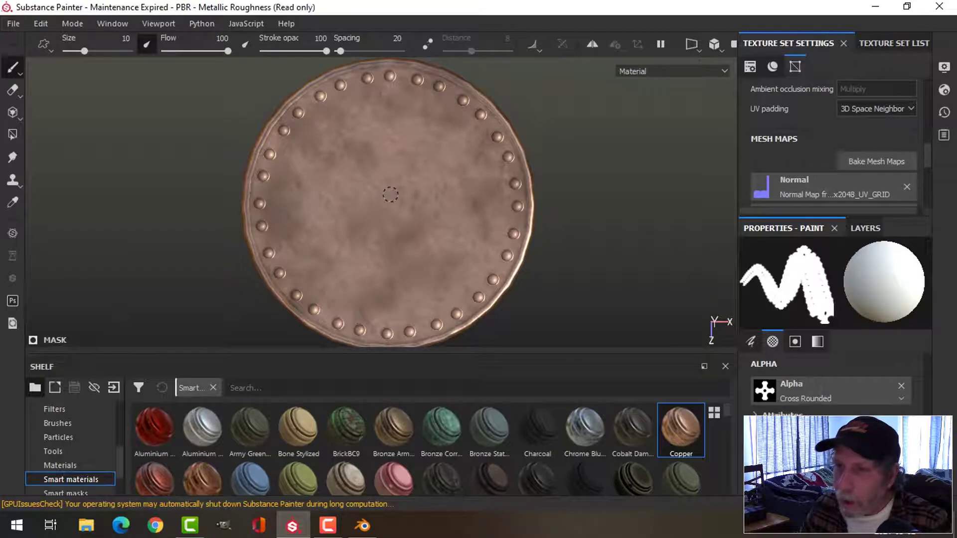